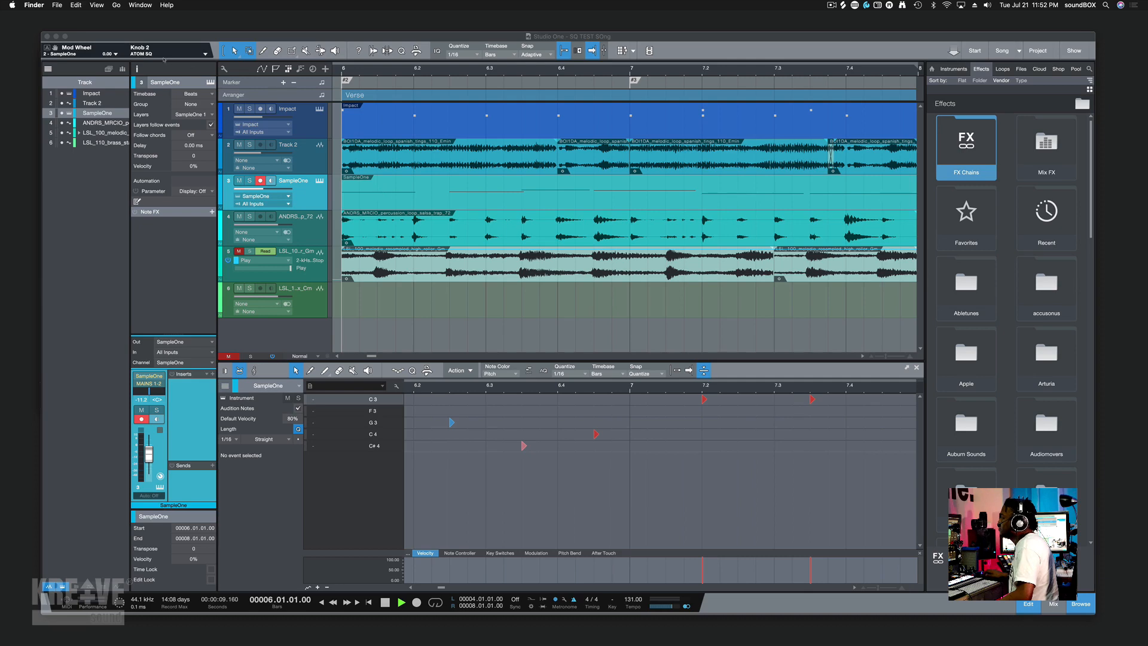
# Step: Bring up the ATOM SQ editor from the External Devices list, showing its SampleOne user controls
pyautogui.click(174, 52)
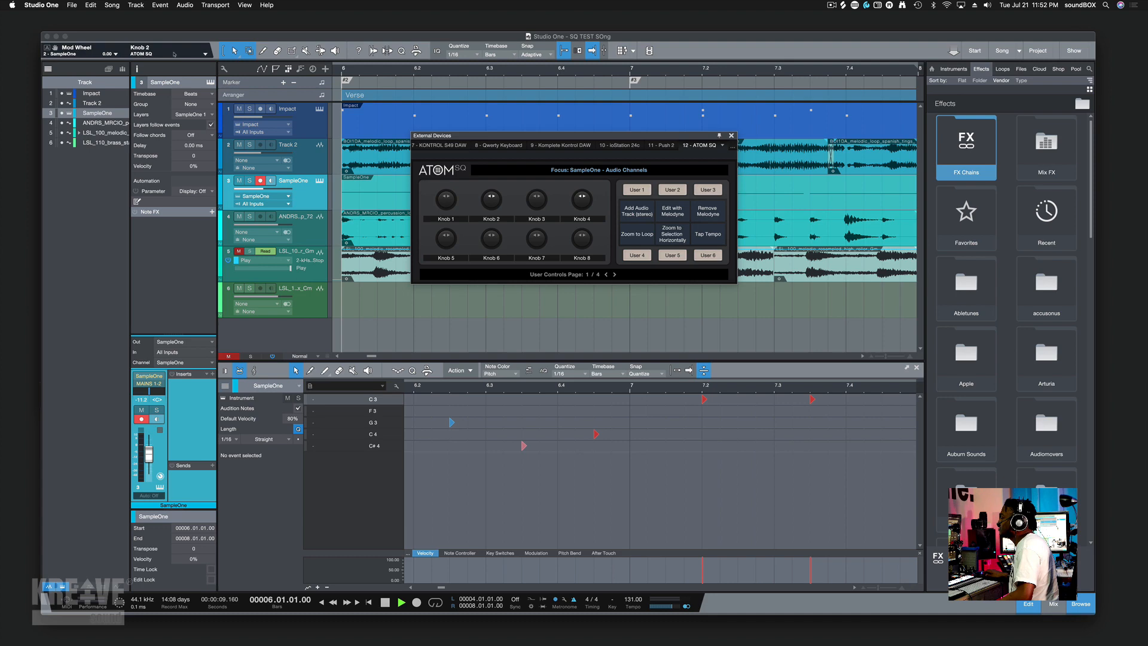
pyautogui.click(730, 135)
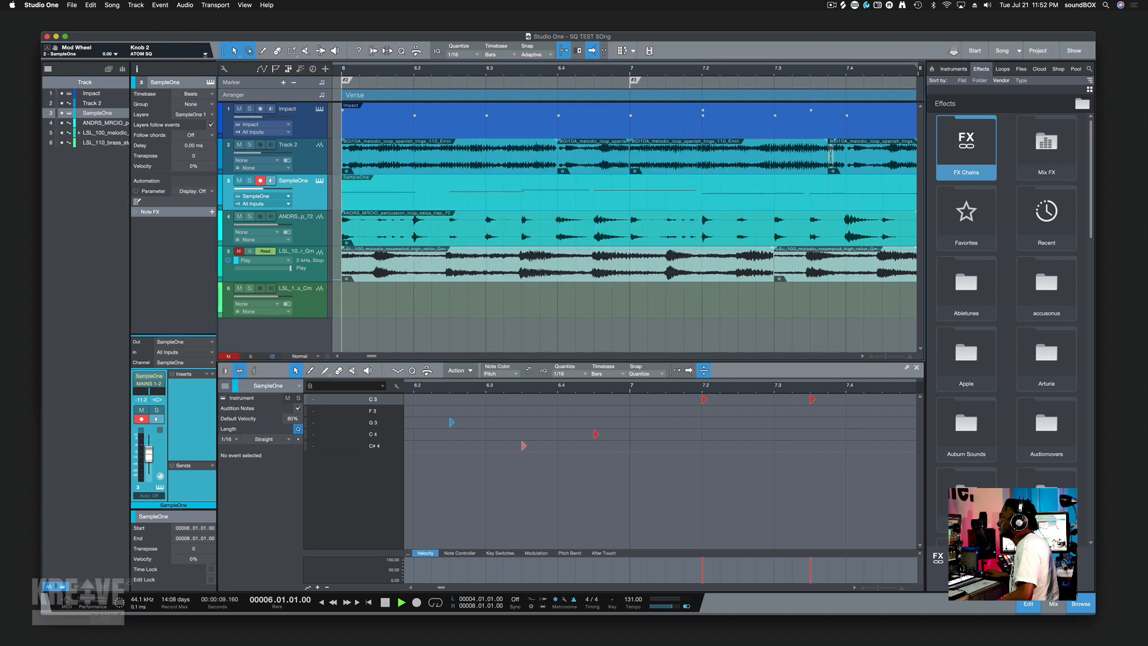
pyautogui.click(437, 61)
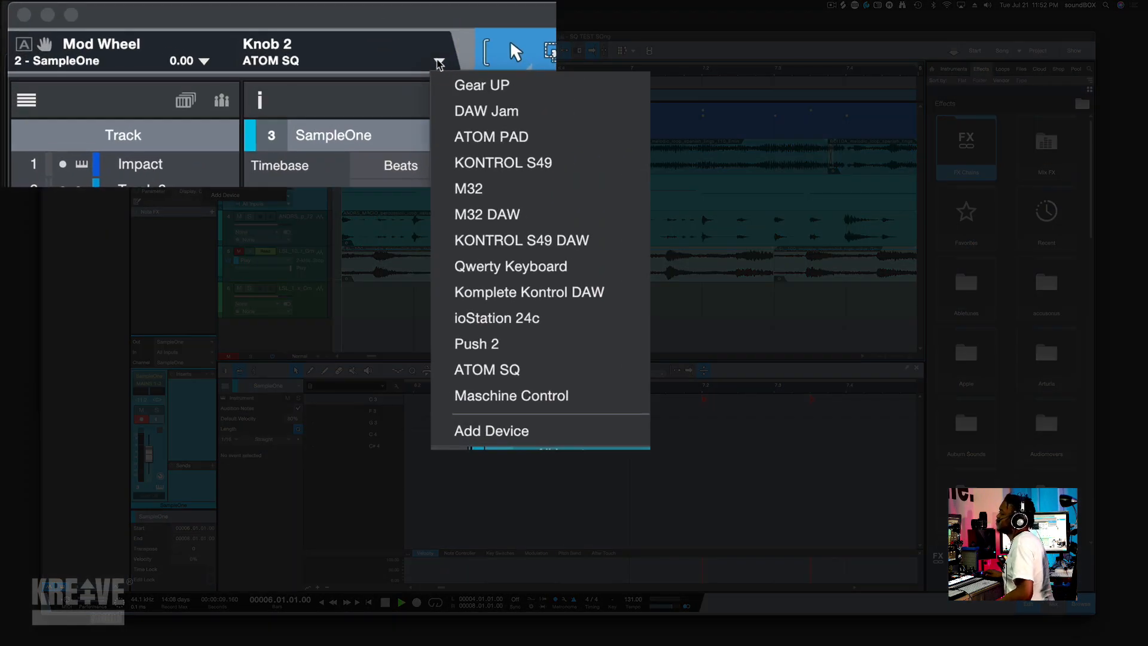
pyautogui.click(487, 369)
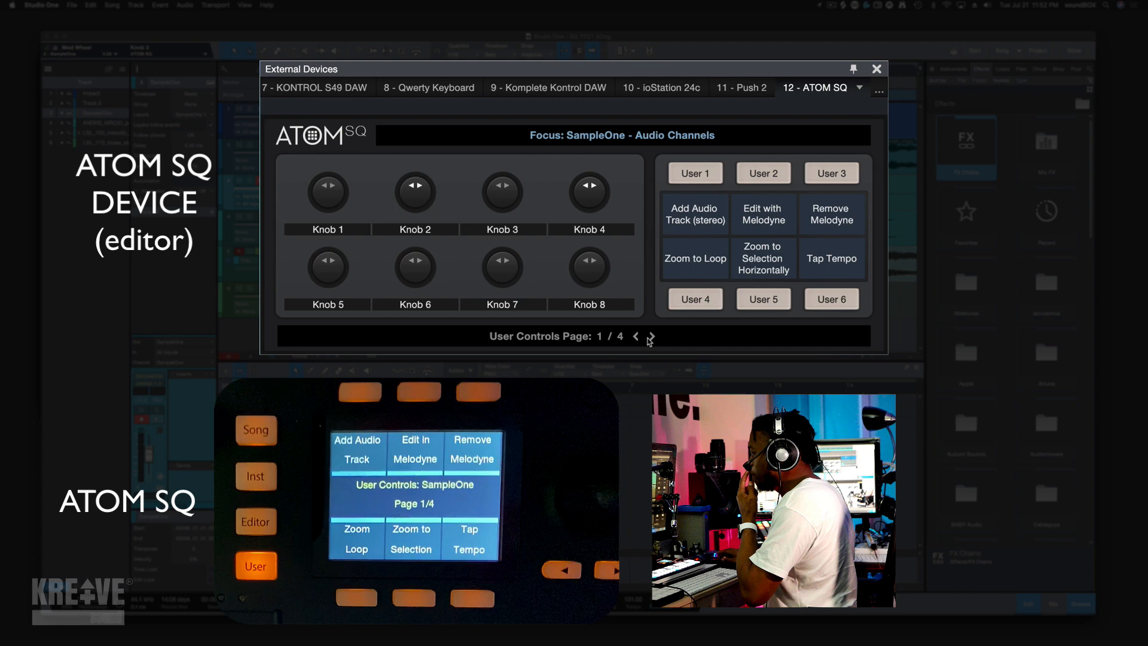
pyautogui.click(651, 336)
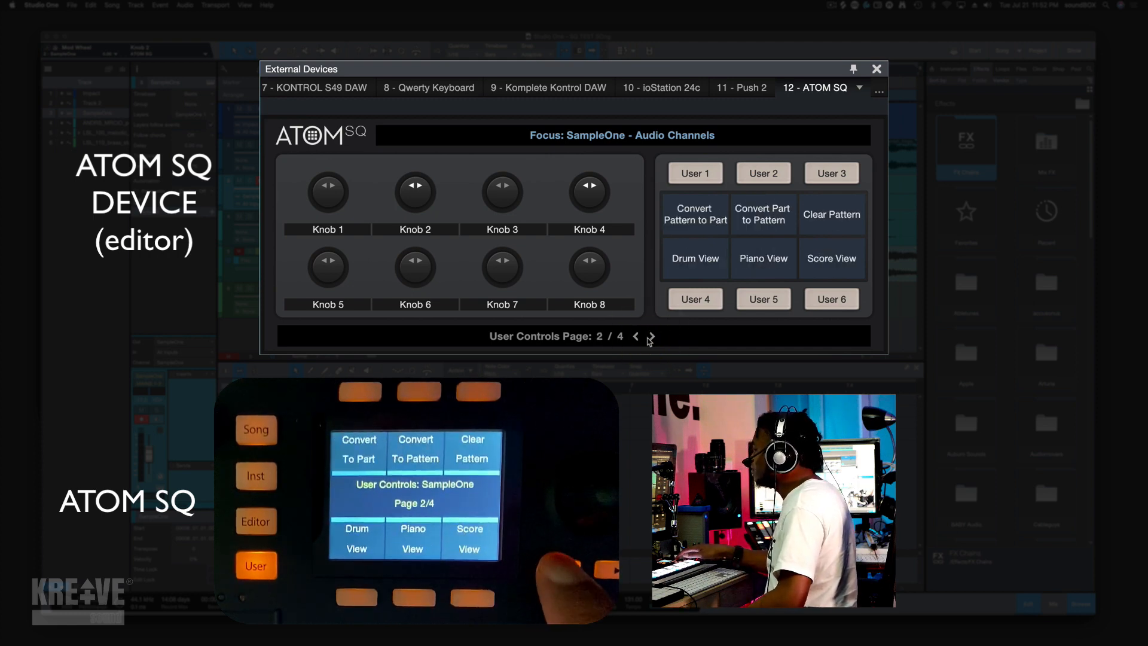
pyautogui.click(635, 336)
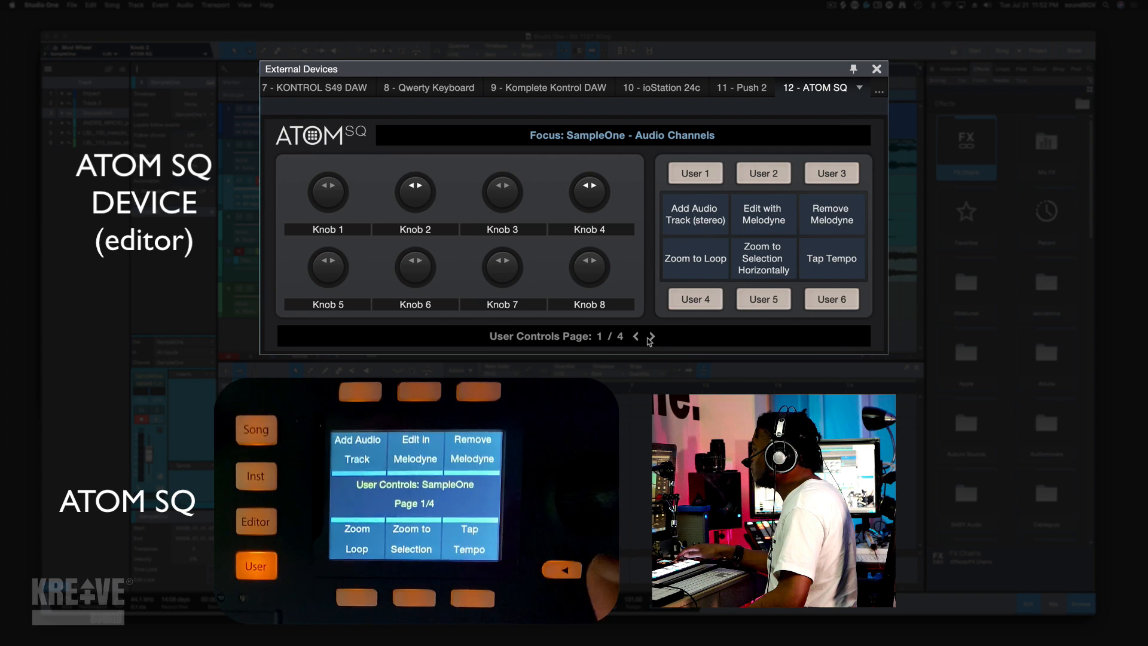
pyautogui.click(651, 336)
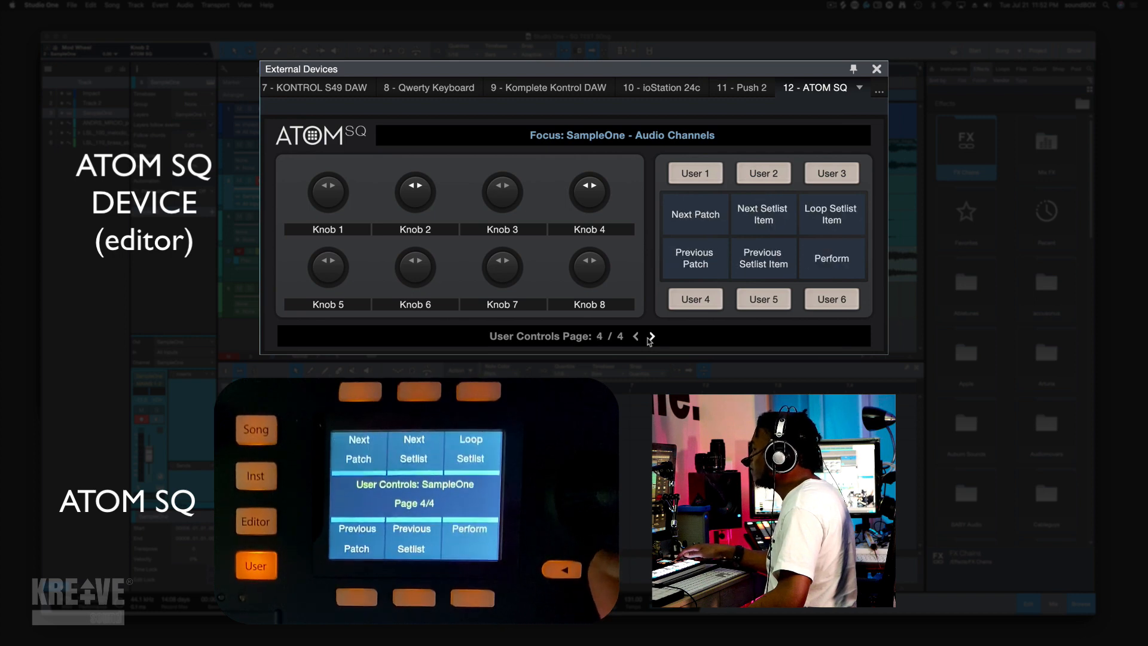
pyautogui.click(651, 336)
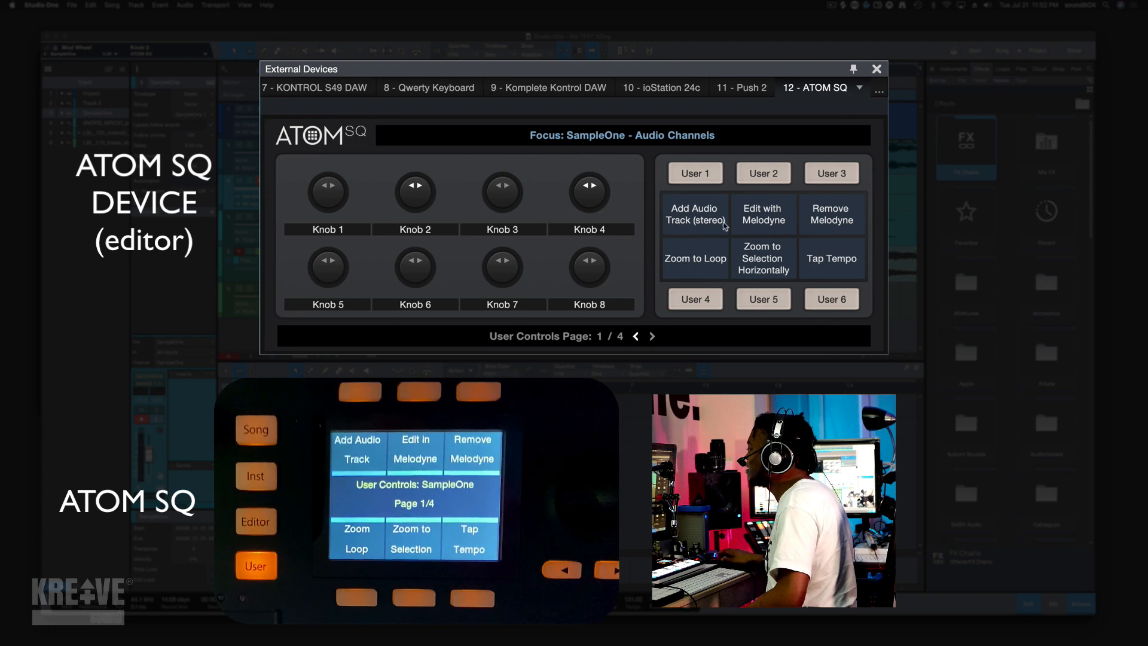
pyautogui.moveTo(708, 229)
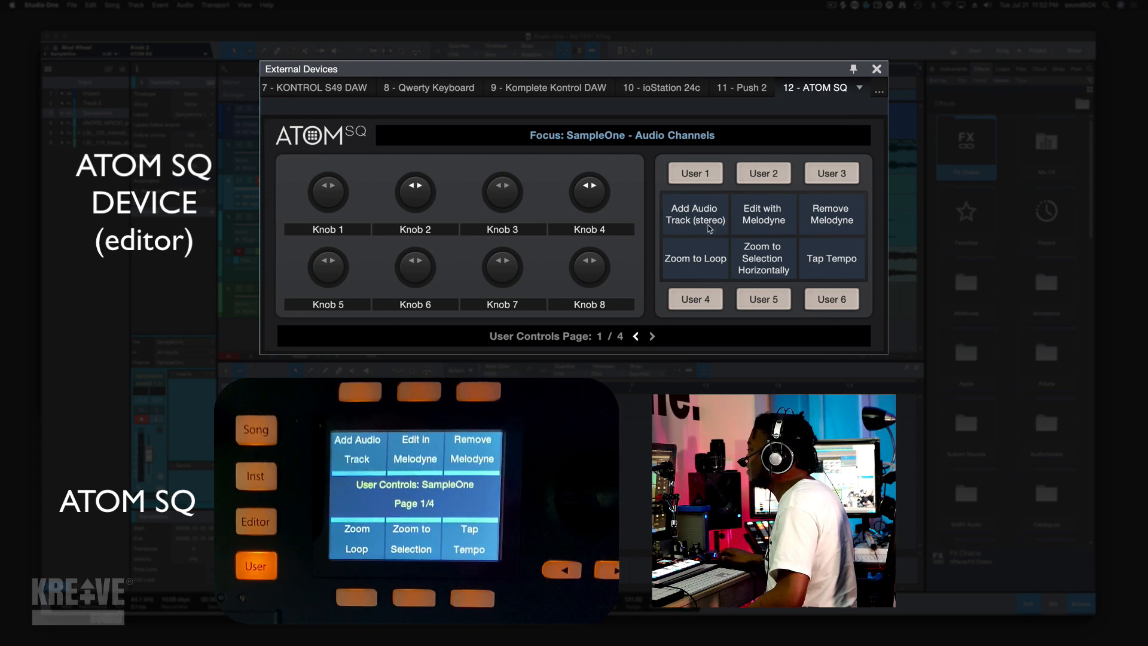
pyautogui.moveTo(696, 227)
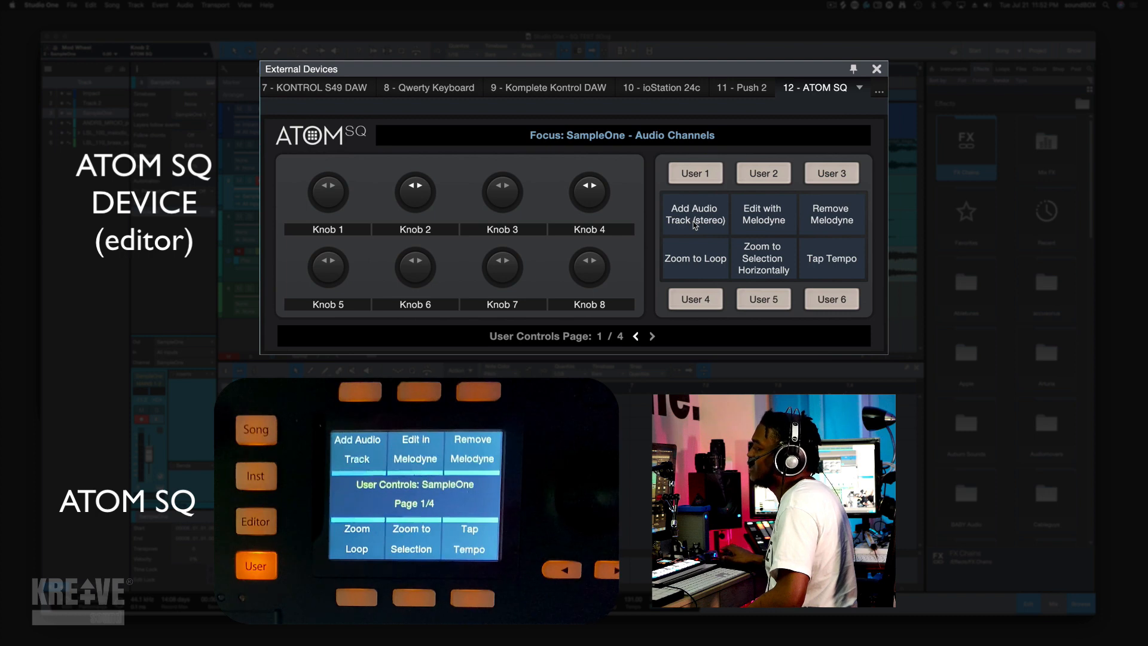
# Step: Assign Bounce Selection (searched as 'bou') to the Add Audio Track (stereo) control and confirm
pyautogui.rightClick(695, 220)
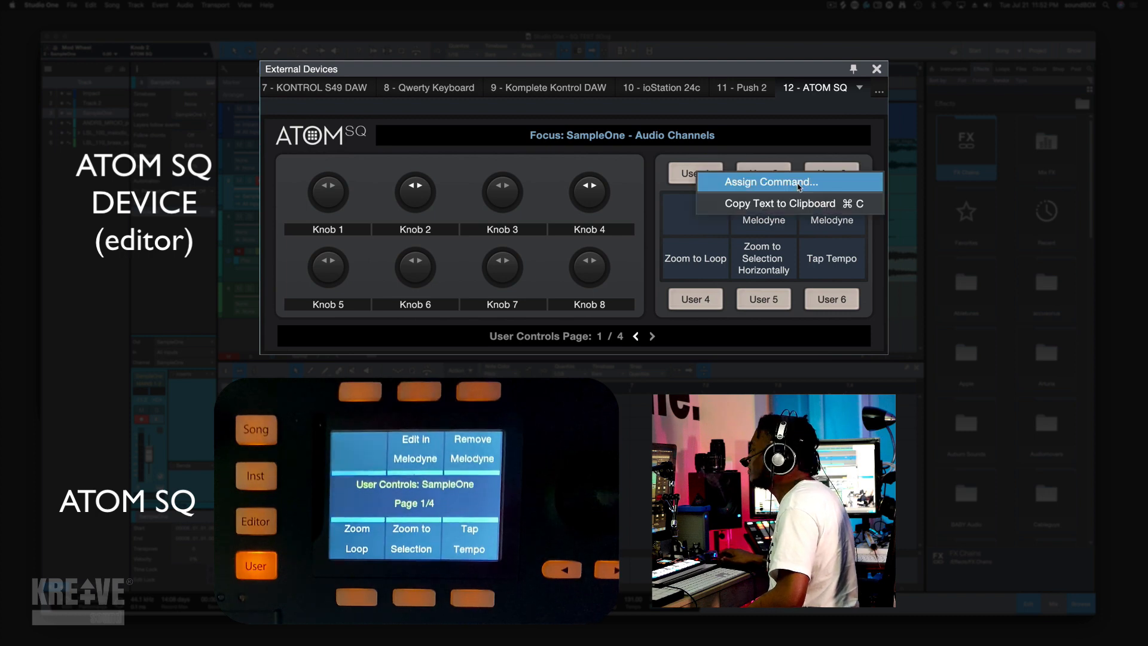
pyautogui.click(788, 182)
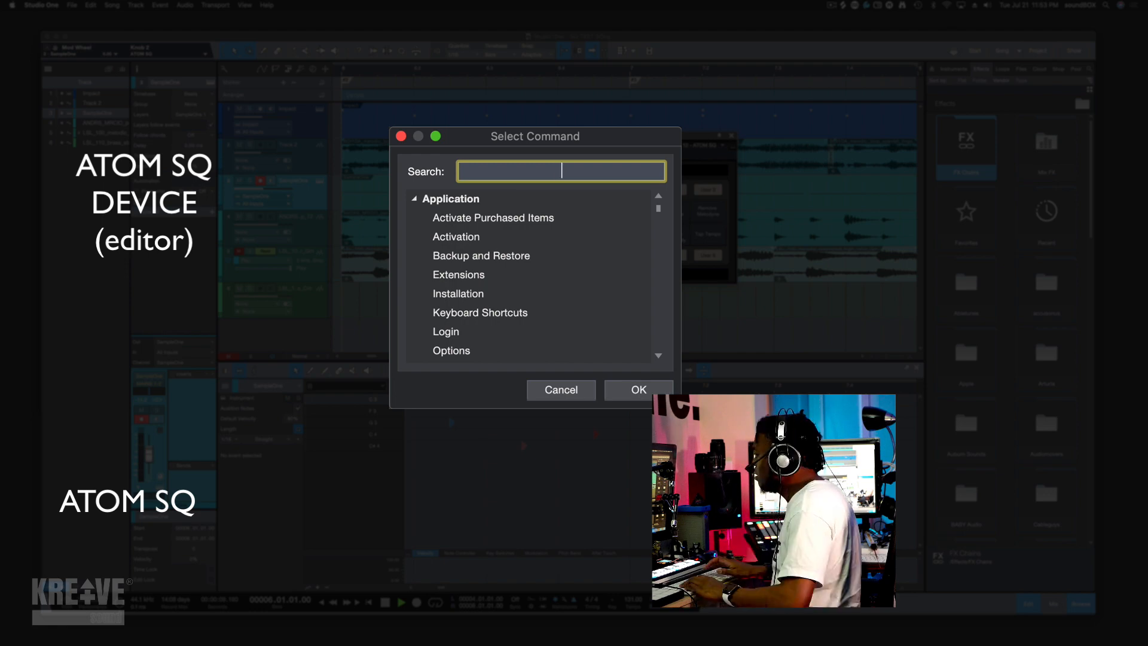
pyautogui.write('bou')
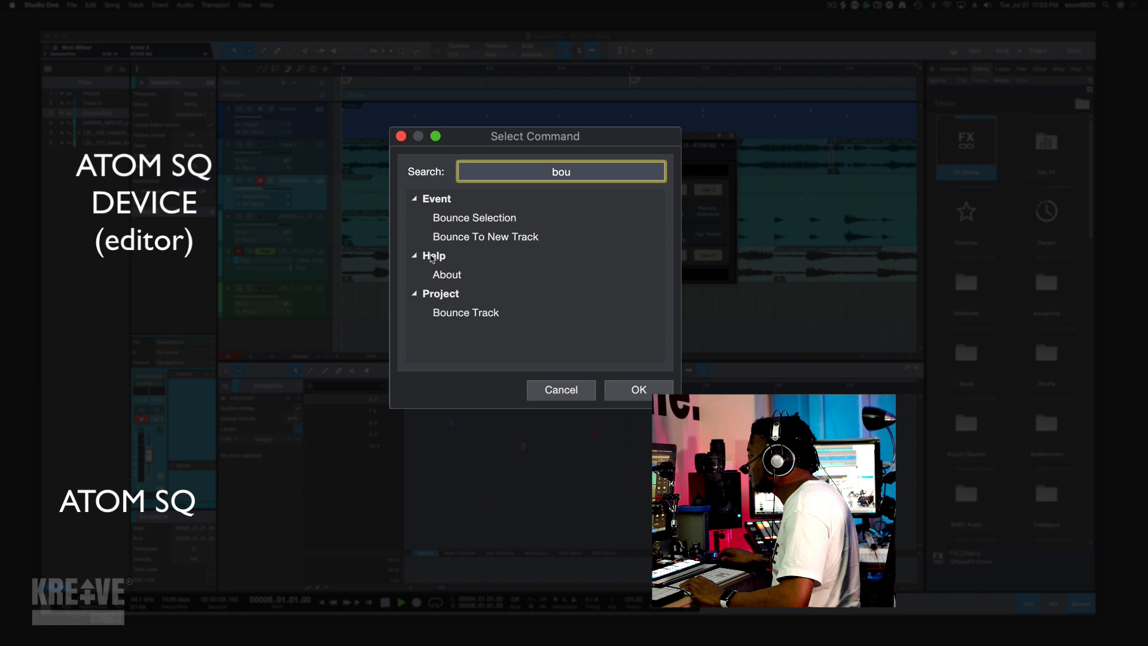
pyautogui.click(474, 218)
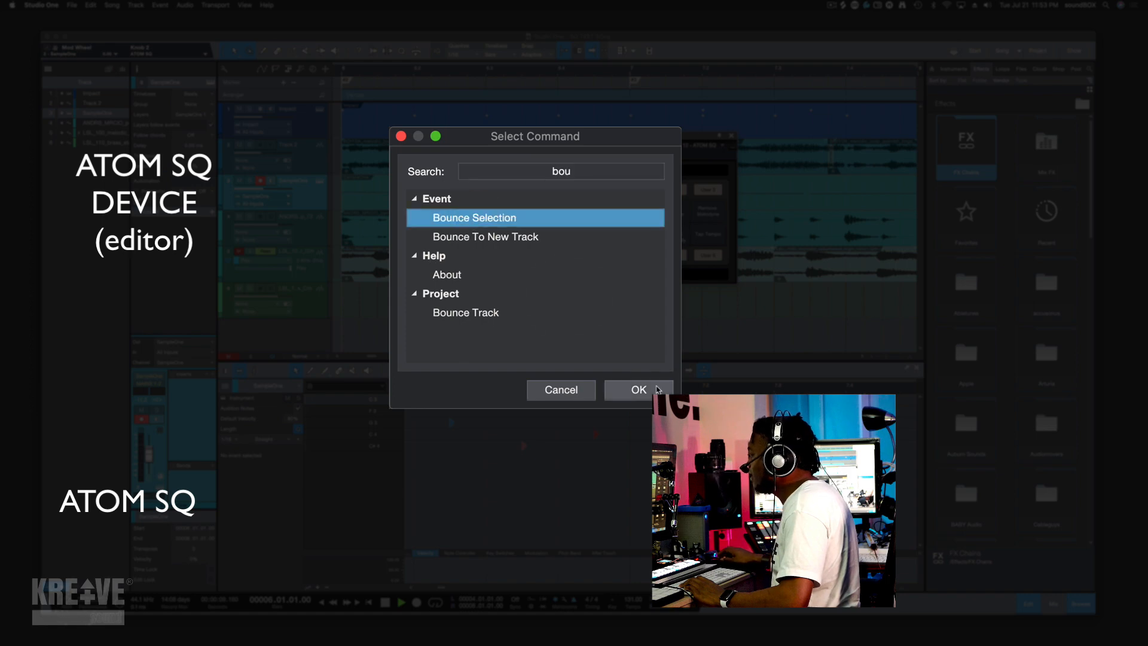
pyautogui.click(639, 390)
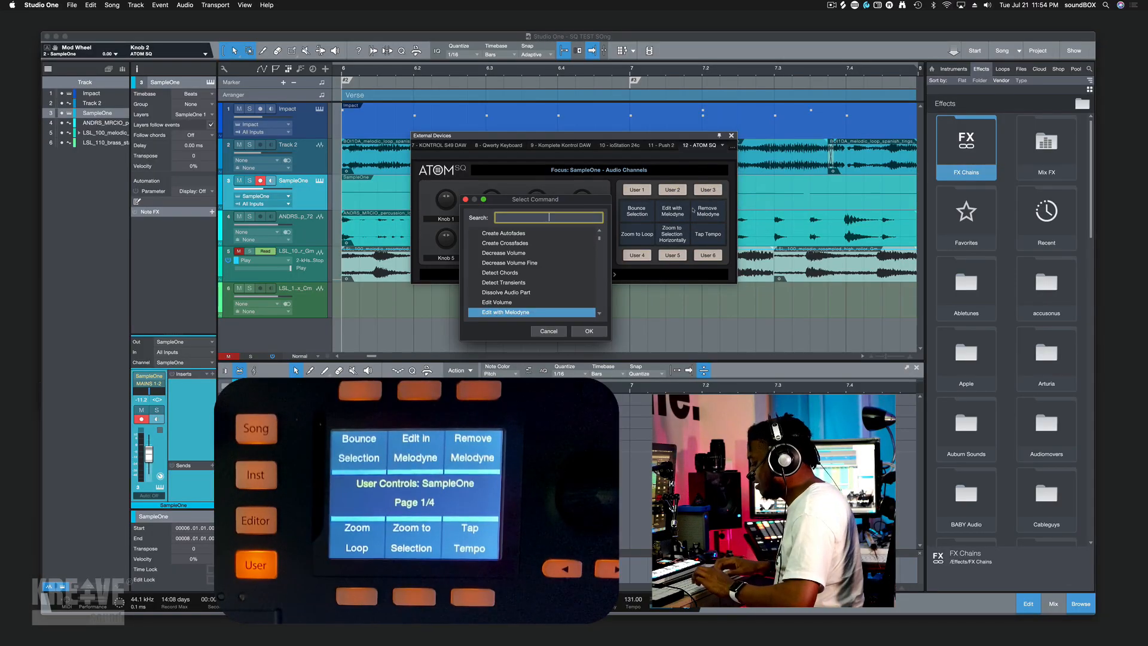
# Step: Search 'folder' and pick Expand Folder Track for the Edit with Melodyne control
pyautogui.write('folder')
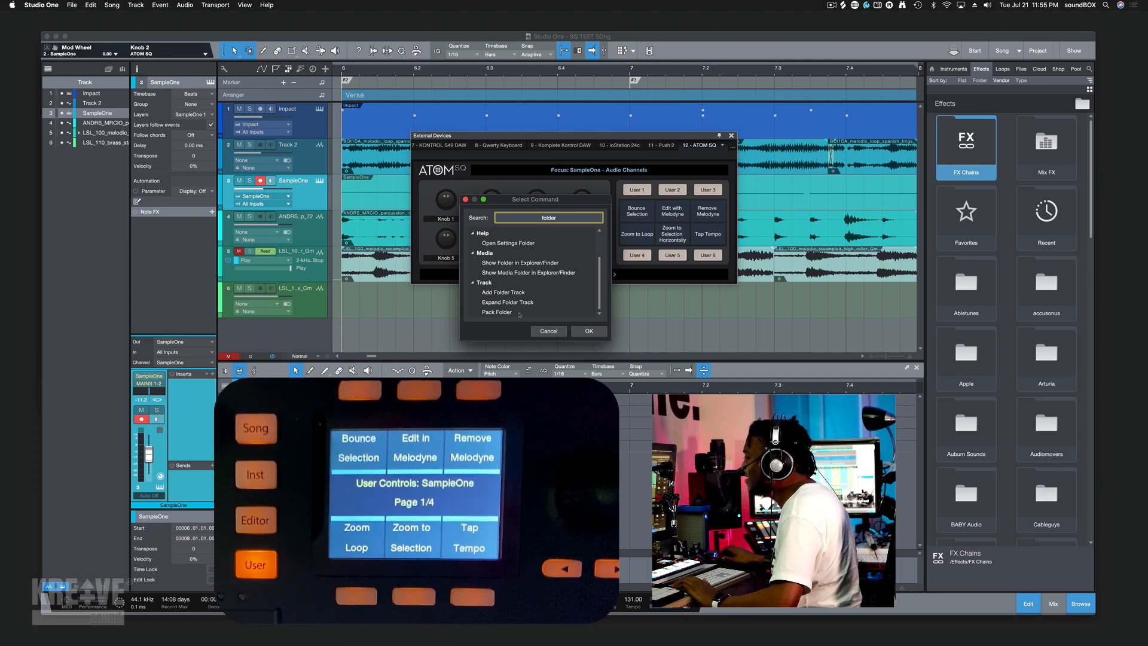
pyautogui.click(507, 301)
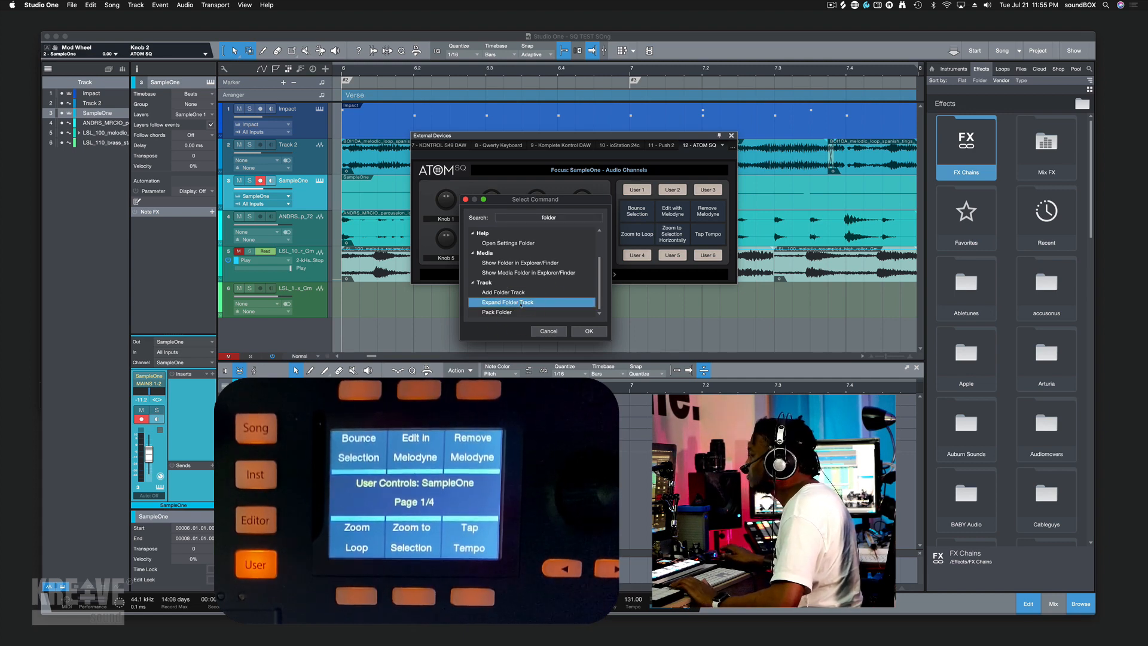